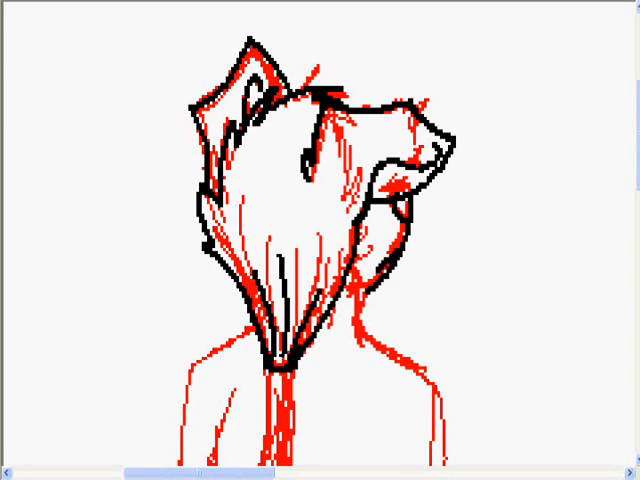
Step: Scroll down over the dog's lineart while tracing it in black and erasing the red sketch
scroll("down", 3)
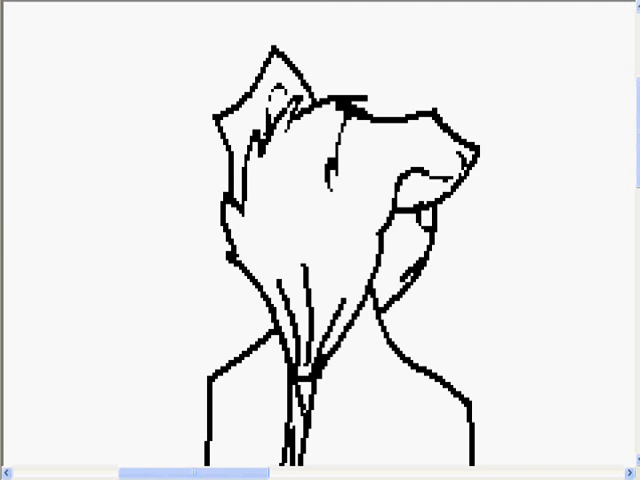
Step: Scroll the canvas while filling the cream background, white highlights and brown patch outline
scroll("down", 3)
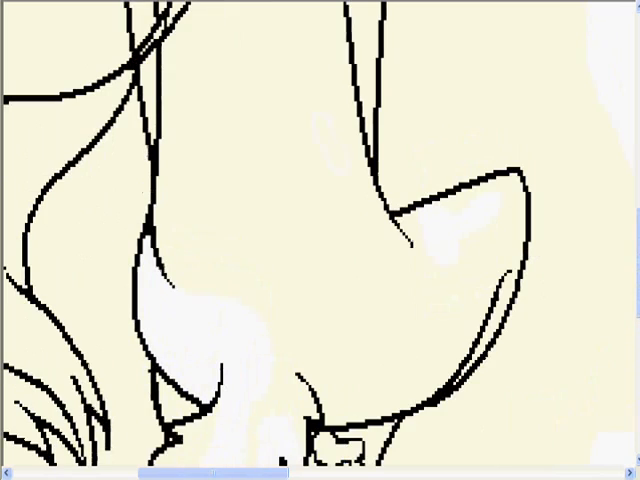
scroll("down", 3)
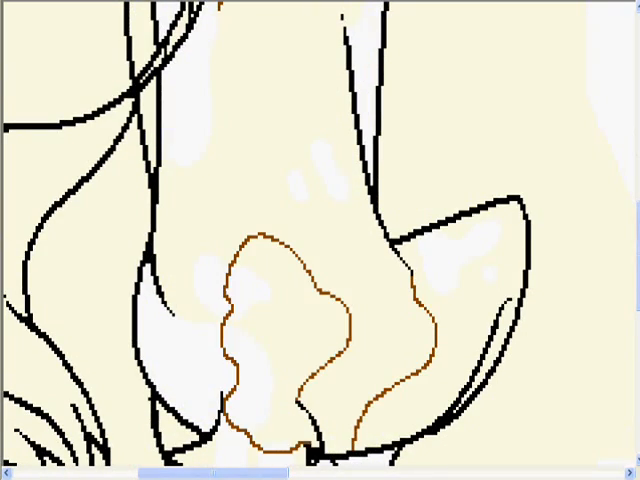
Step: Paint the hair yellow and fill the brown, white and black patches
left_click(285, 320)
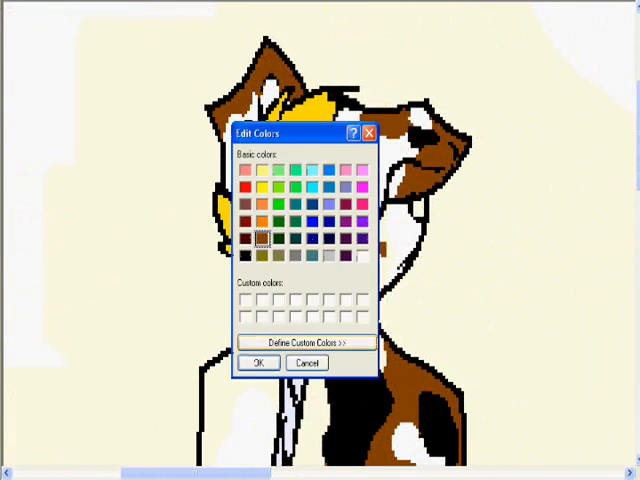
Step: Confirm dark brown in Edit Colors and scroll down to view the coloured dog
left_click(258, 362)
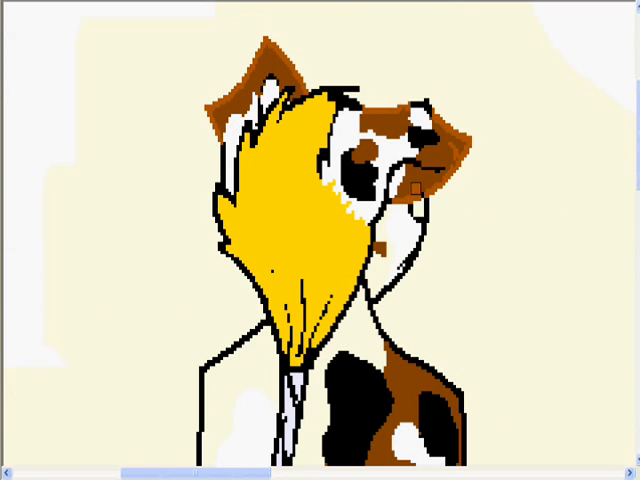
scroll("down", 3)
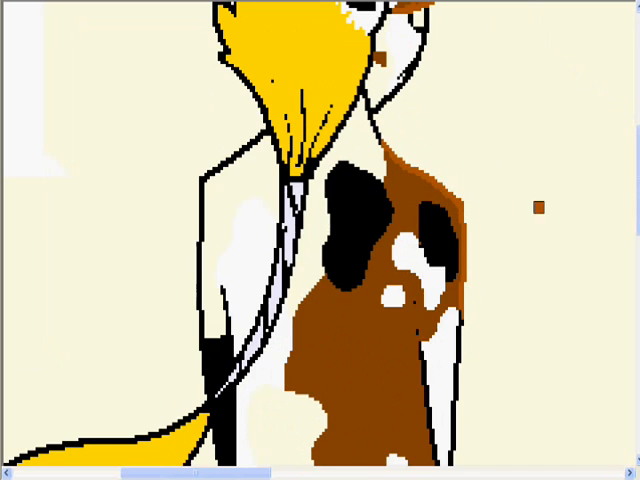